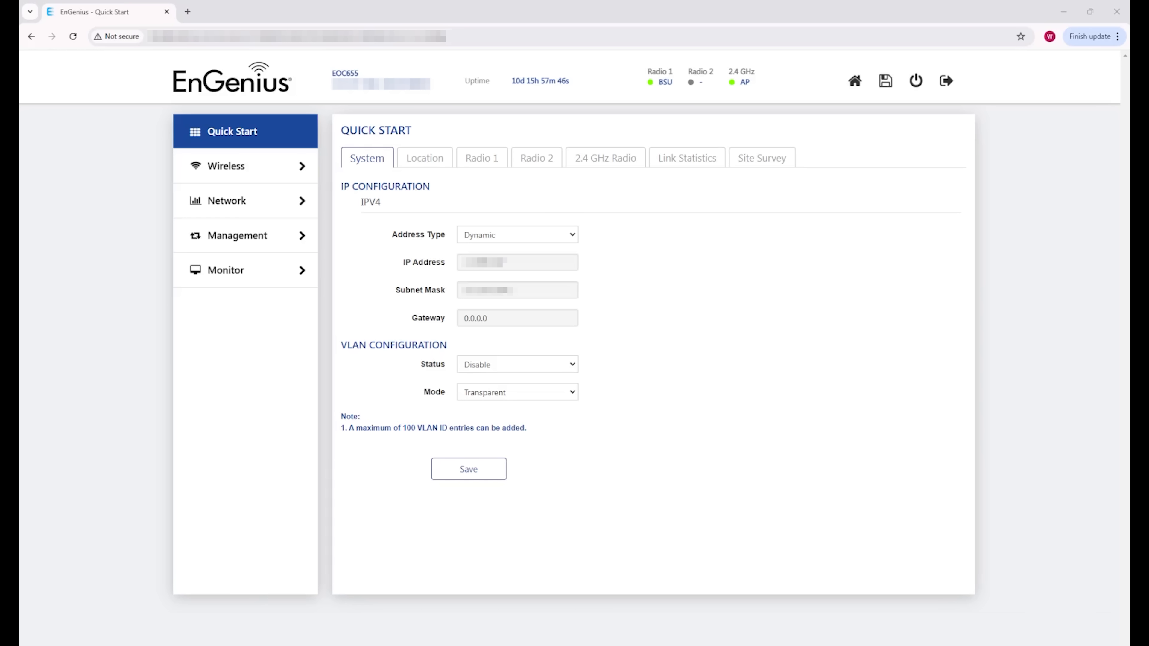
mouse_move(33, 120)
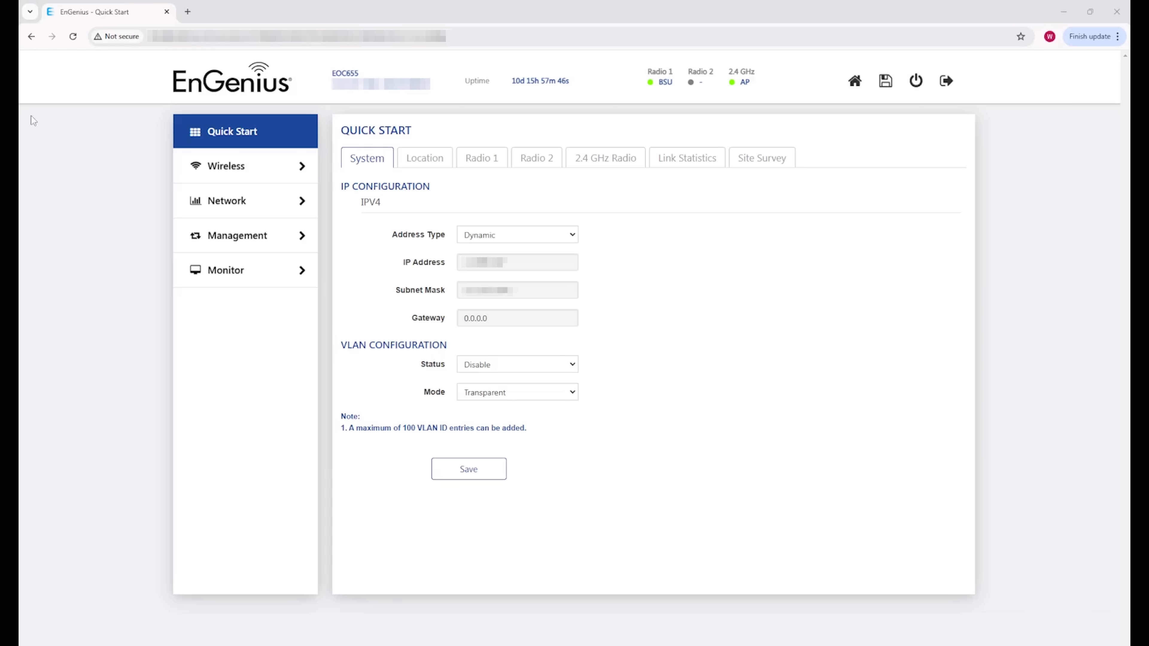
Reload the Quick Start page from the left sidebar
click(225, 165)
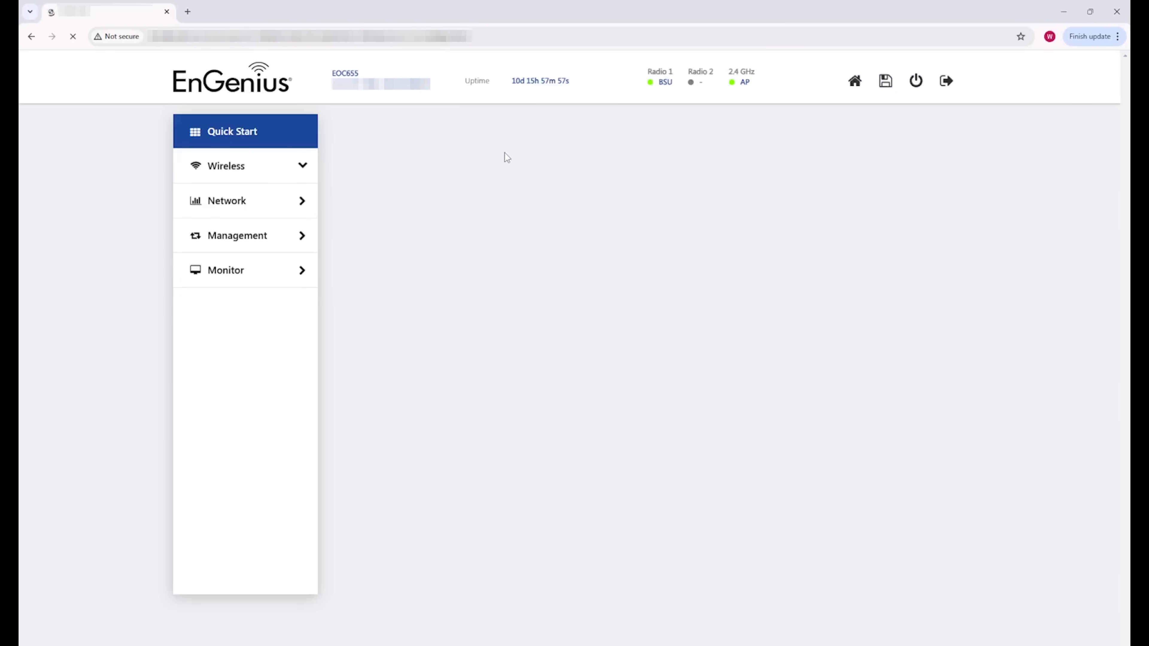
Show Radio 1 quick-start settings (PTP link, SSID WWPTP1, 160 MHz, channel 104) and expand the Management menu
click(231, 131)
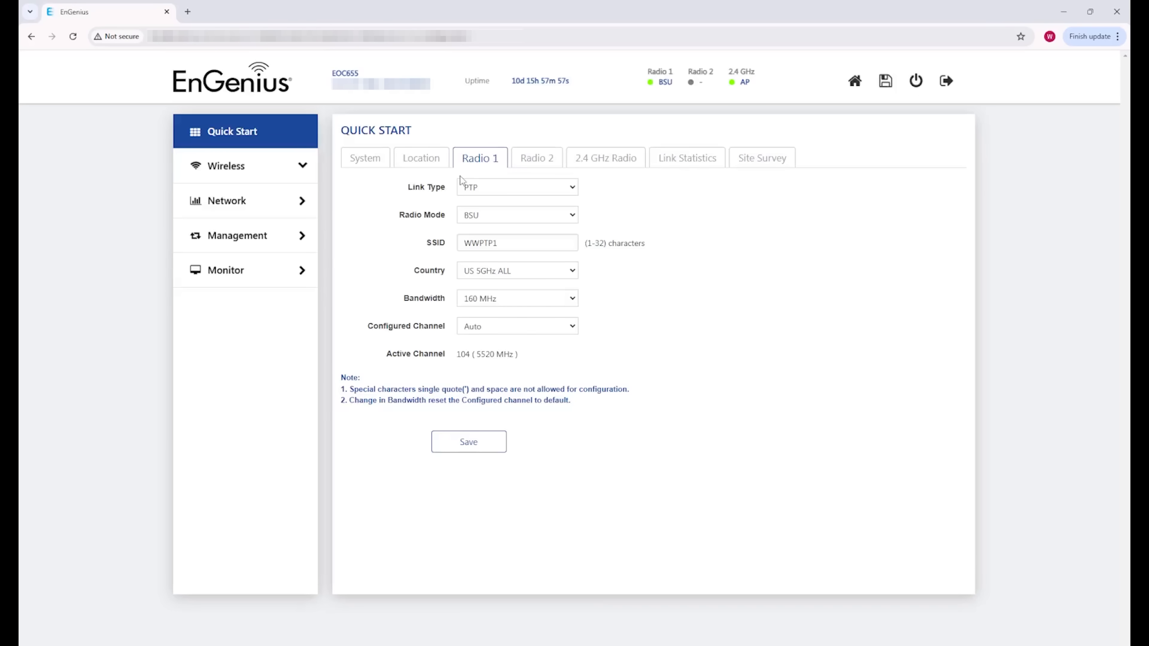
click(517, 326)
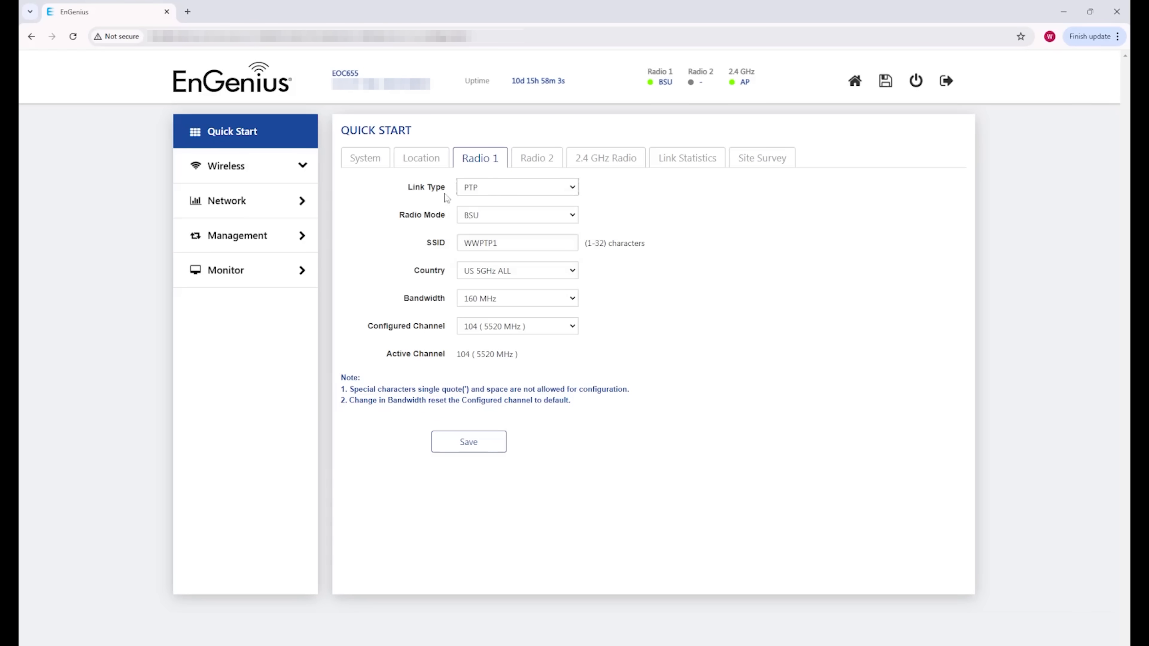
mouse_move(356, 185)
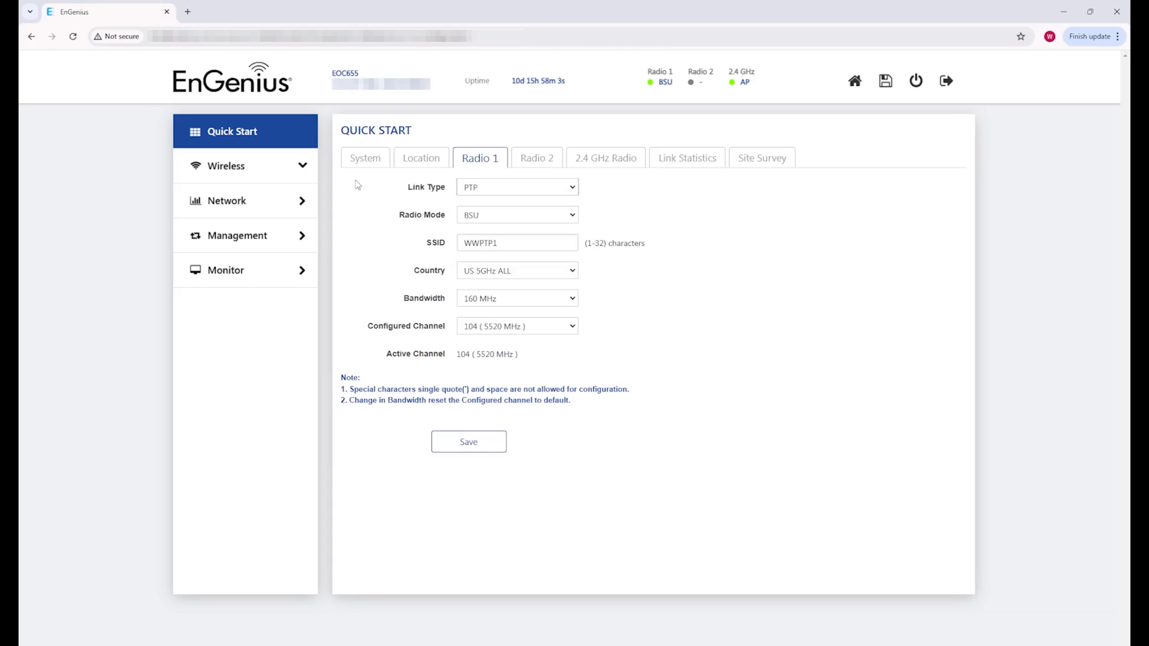
mouse_move(237, 235)
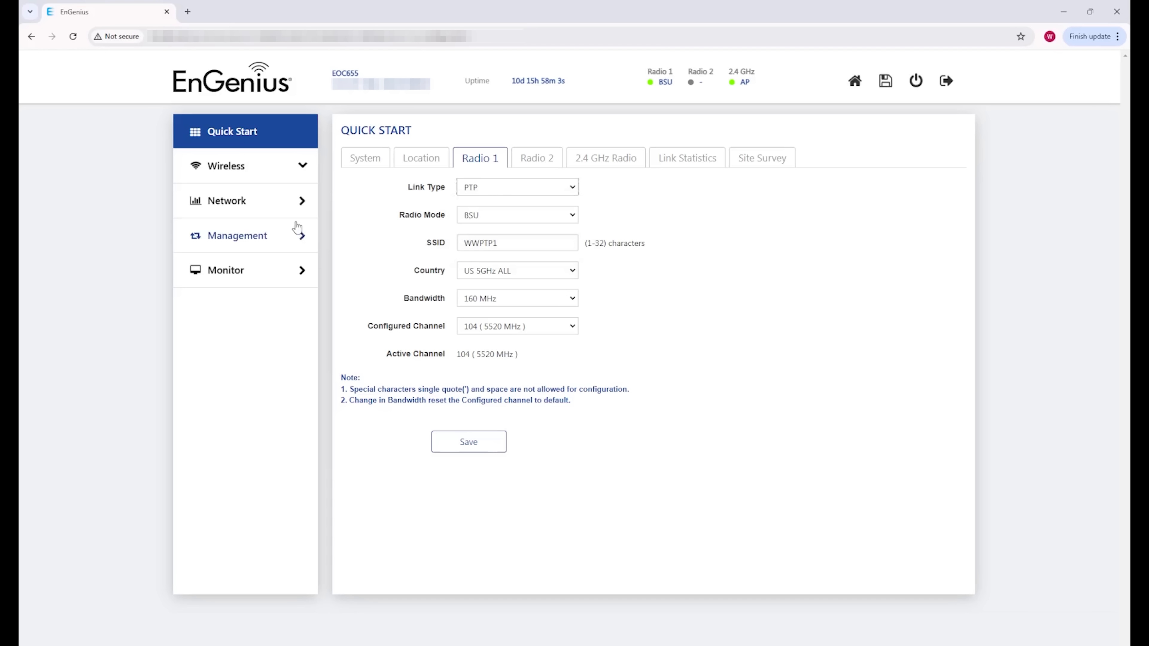
mouse_move(306, 233)
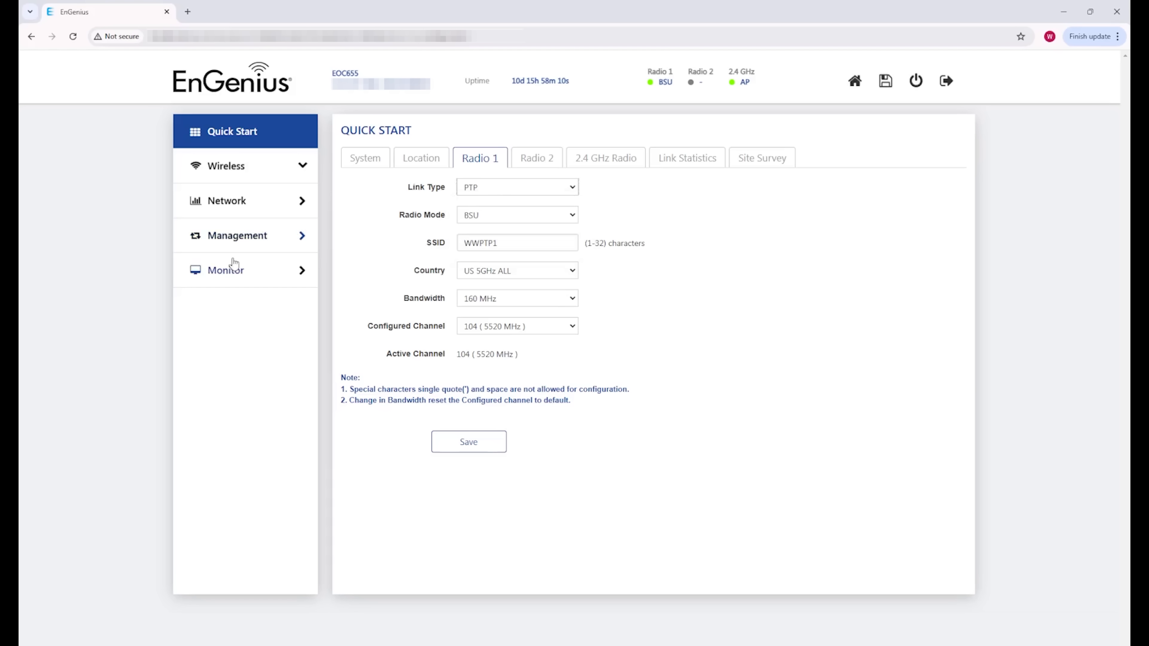
click(238, 235)
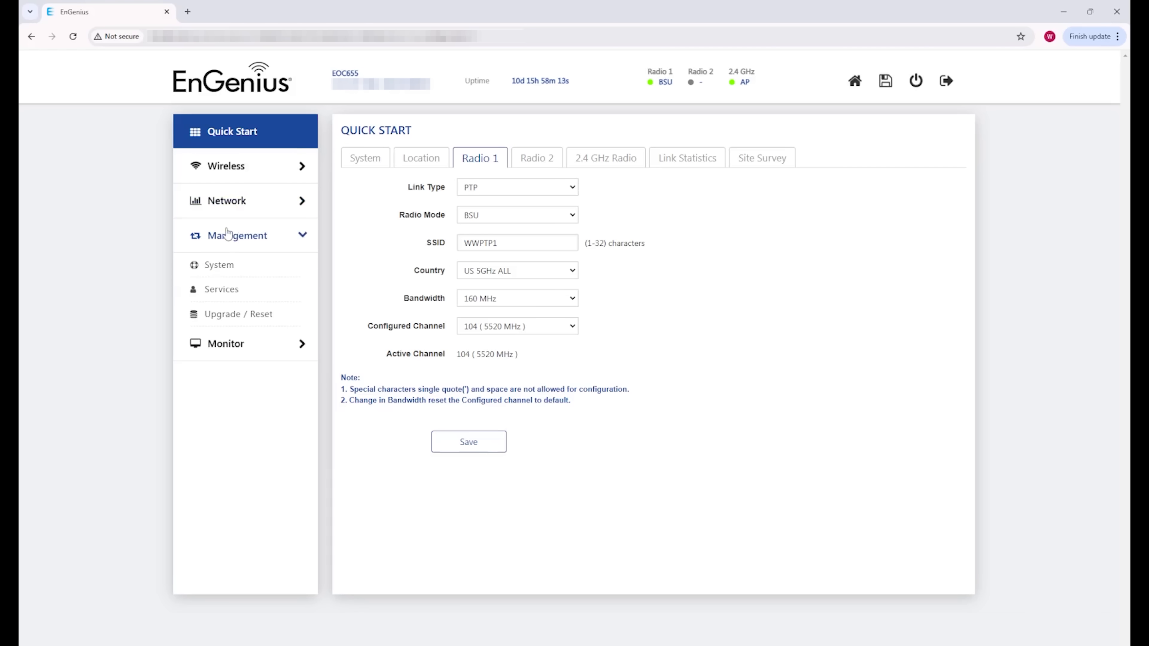
mouse_move(217, 220)
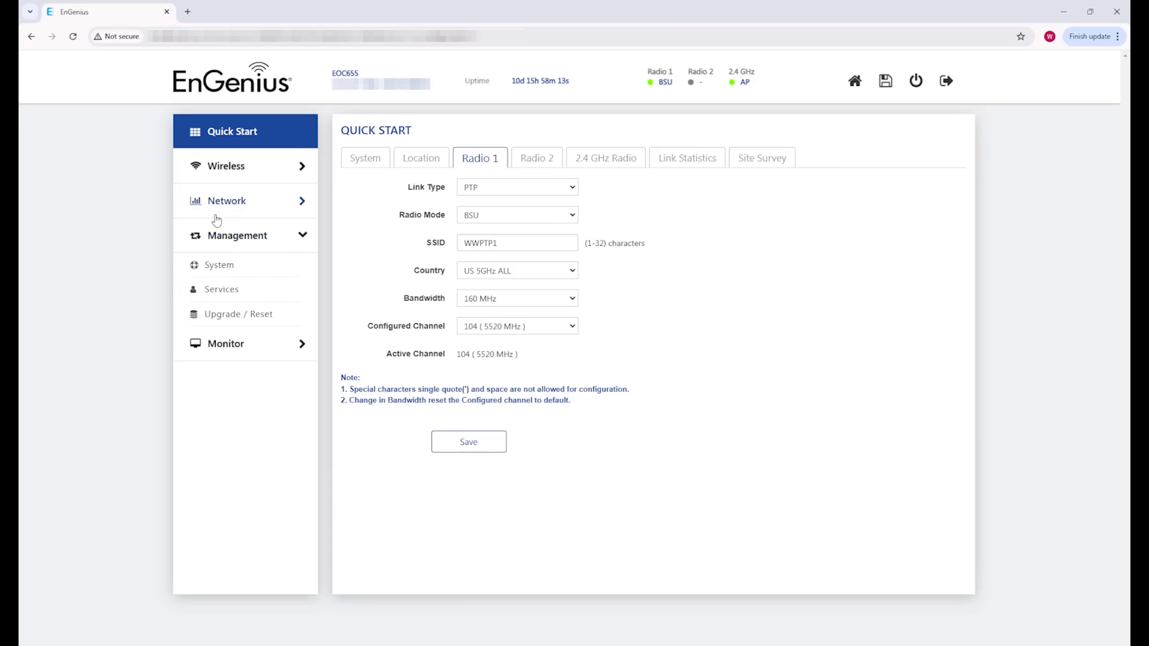
mouse_move(195, 202)
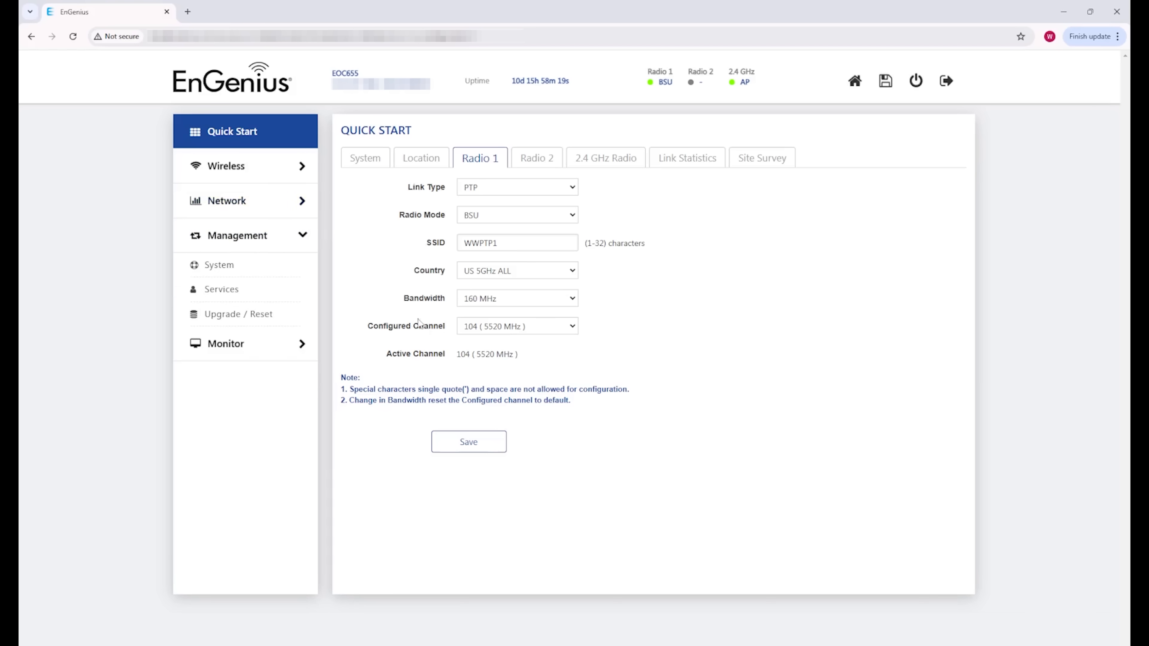
mouse_move(395, 306)
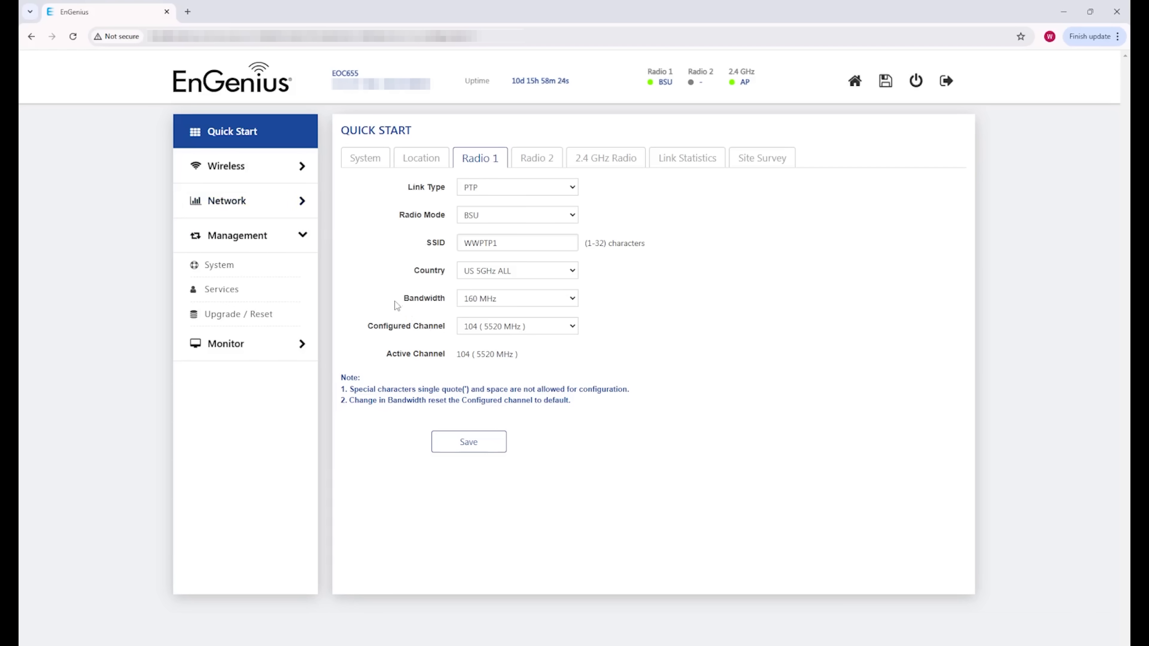
mouse_move(374, 302)
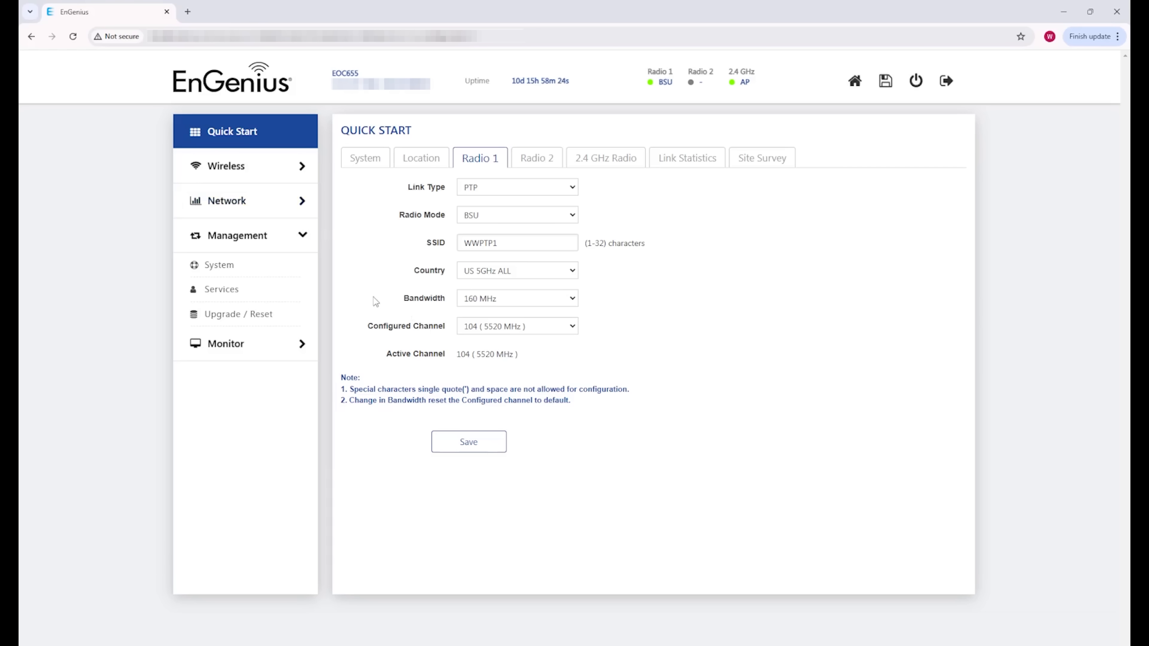
click(517, 298)
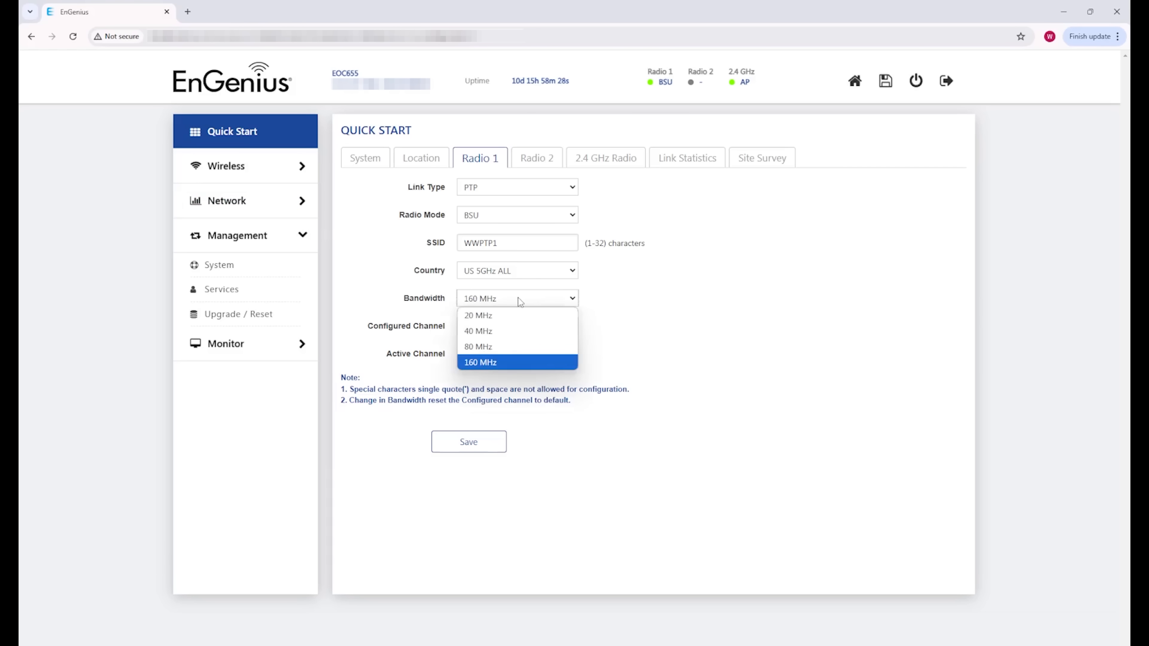
mouse_move(504, 299)
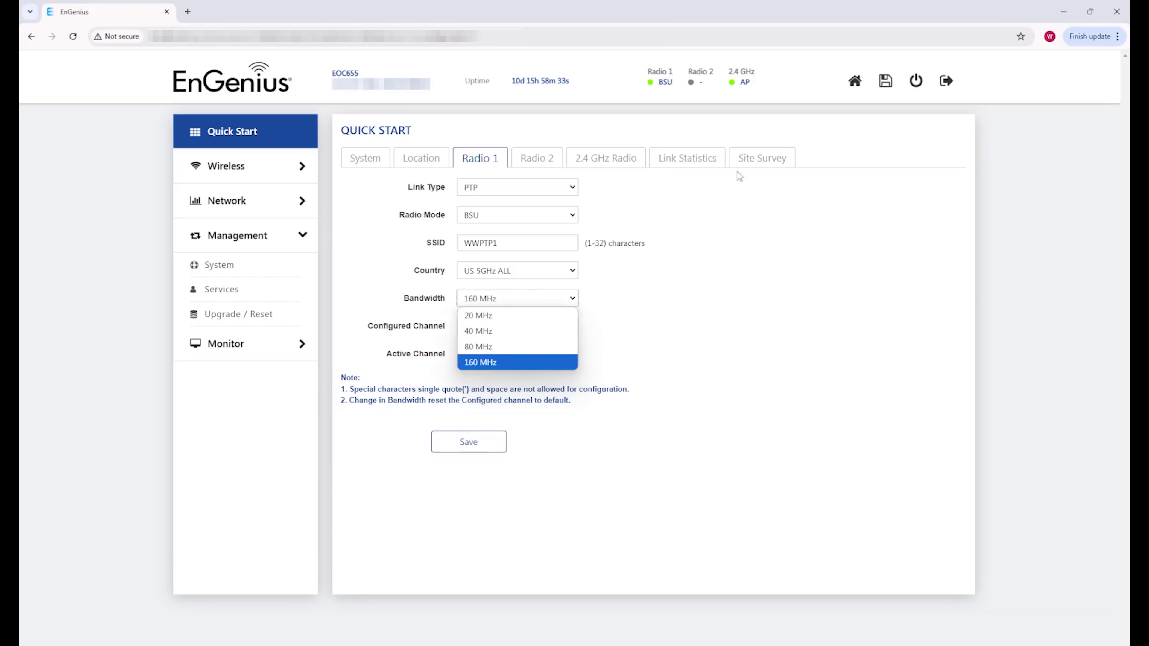
mouse_move(768, 159)
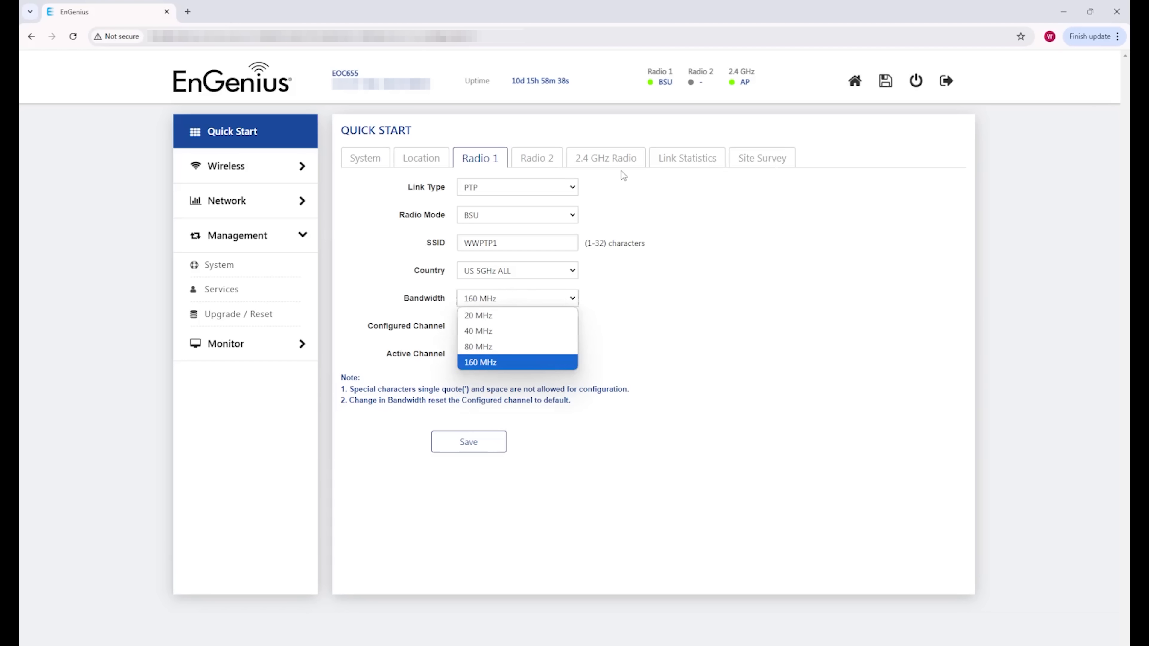
mouse_move(247, 236)
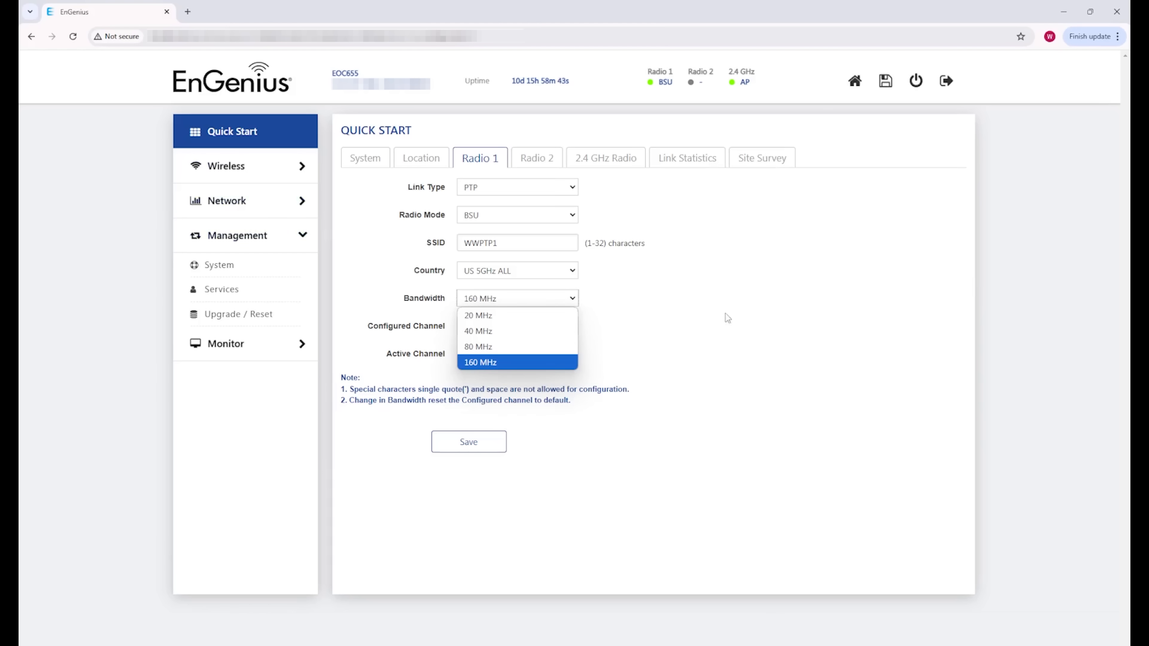
mouse_move(497, 206)
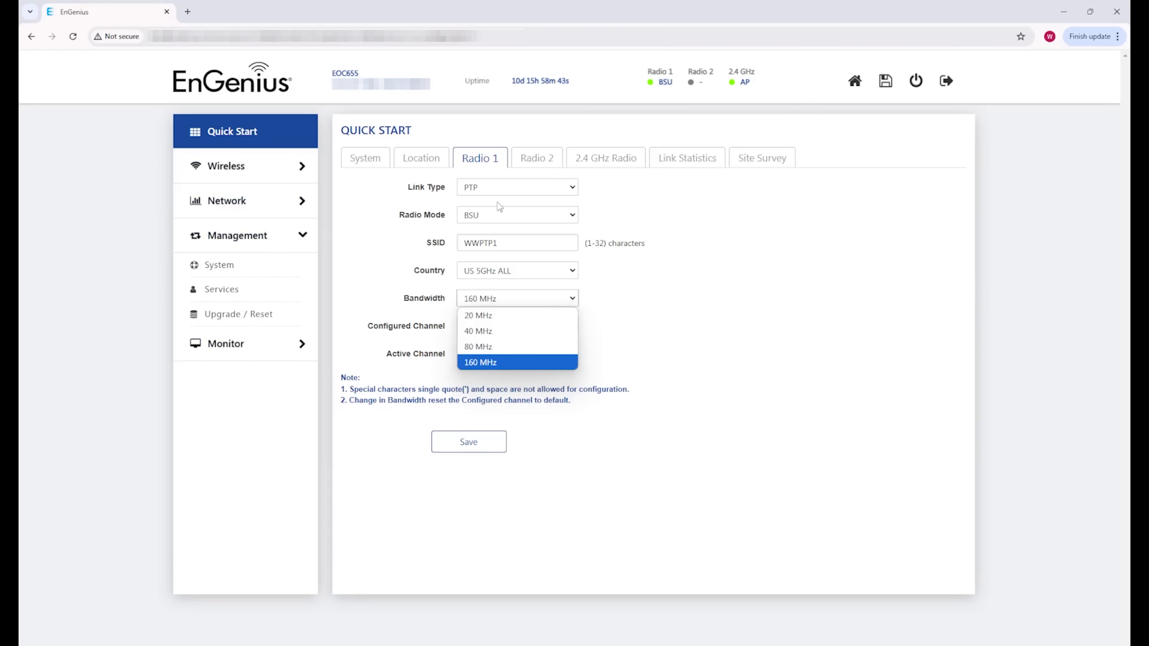
mouse_move(542, 210)
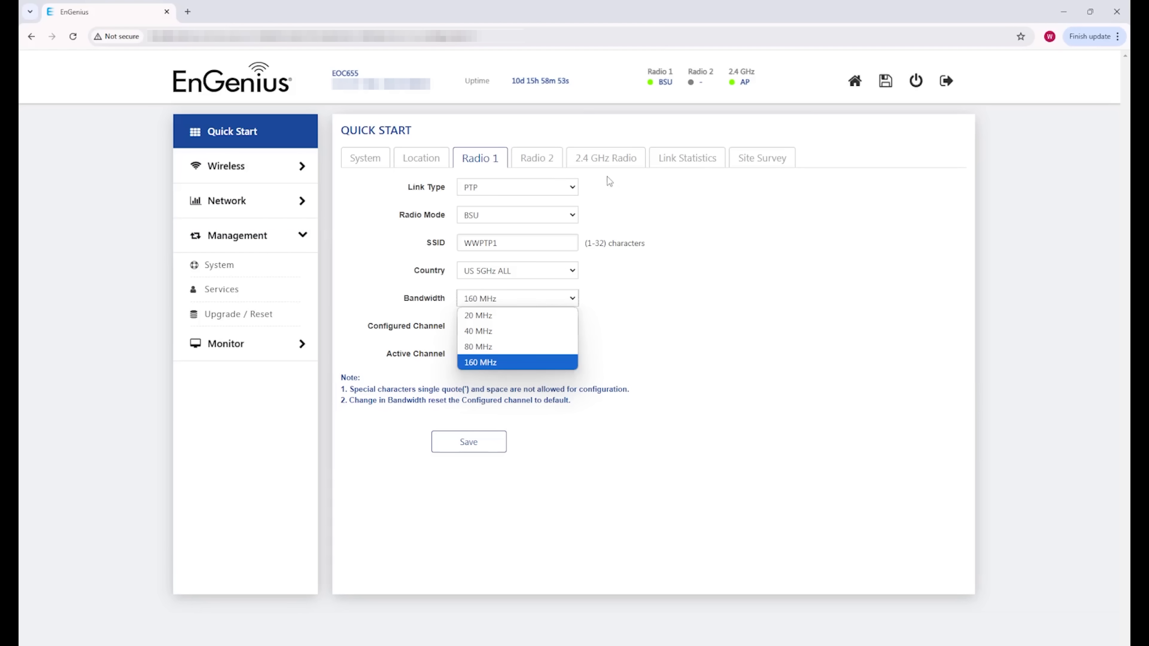
mouse_move(542, 159)
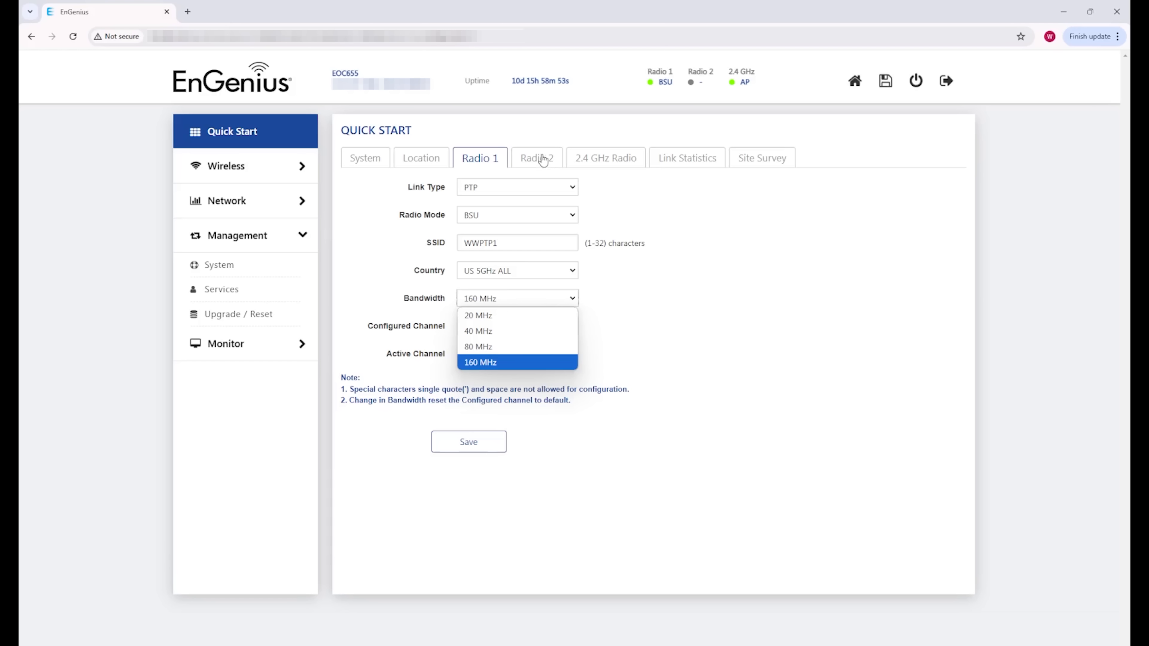
mouse_move(489, 120)
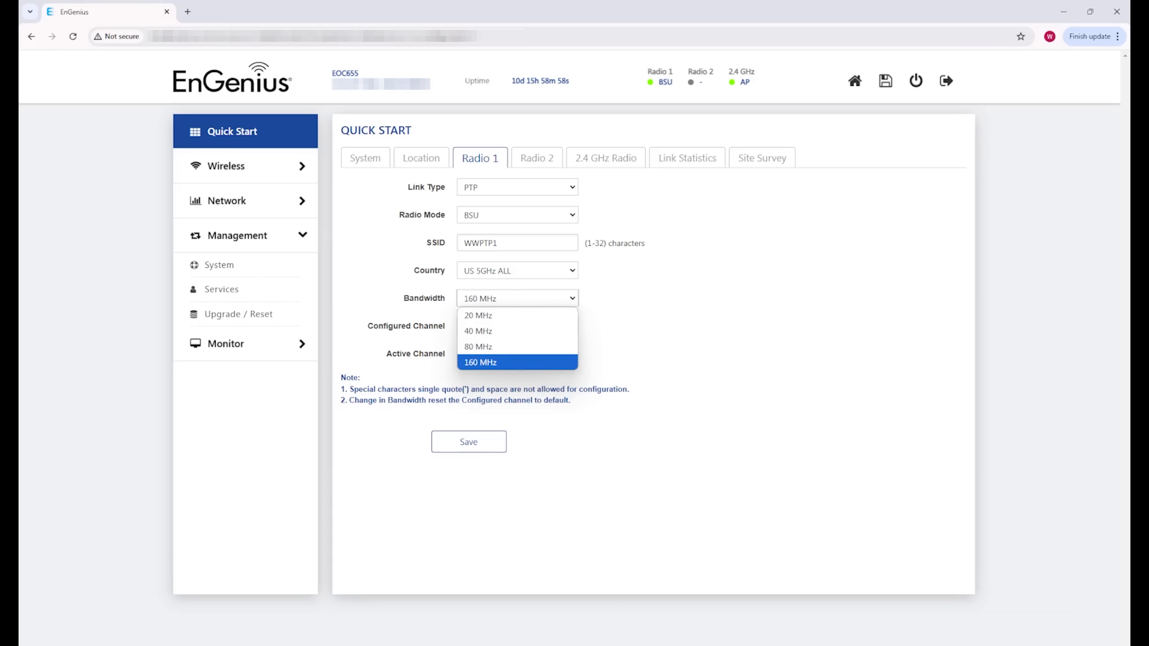
click(480, 362)
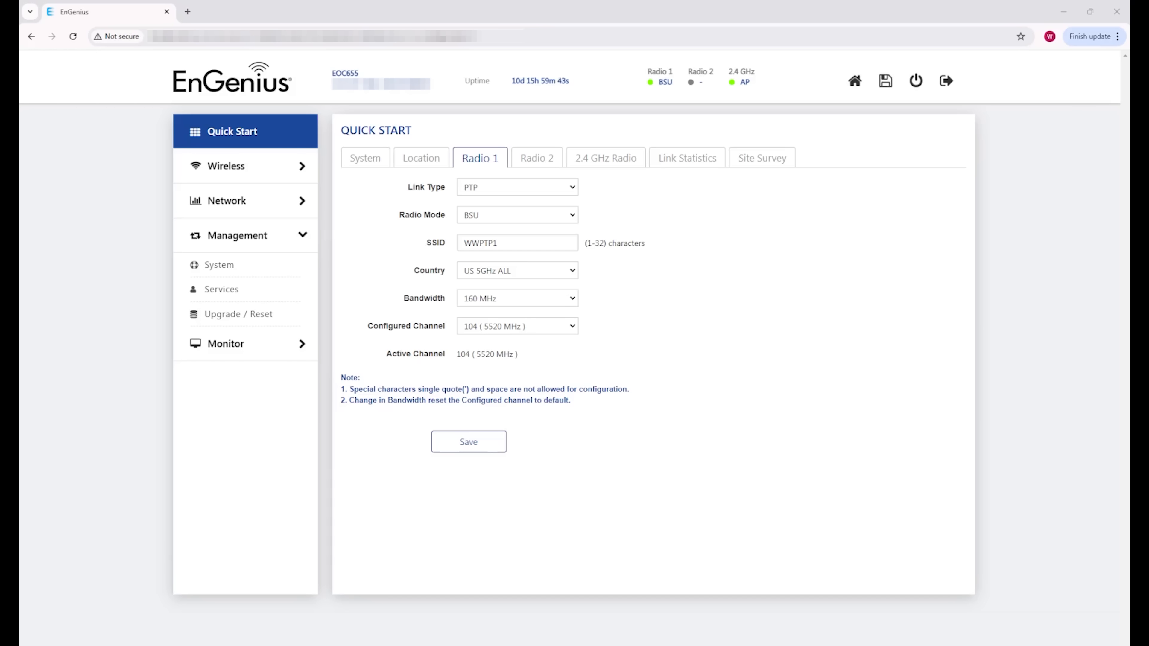
Expand the Network menu to list IP Configuration, VLAN, Ethernet and DHCP pages
click(227, 199)
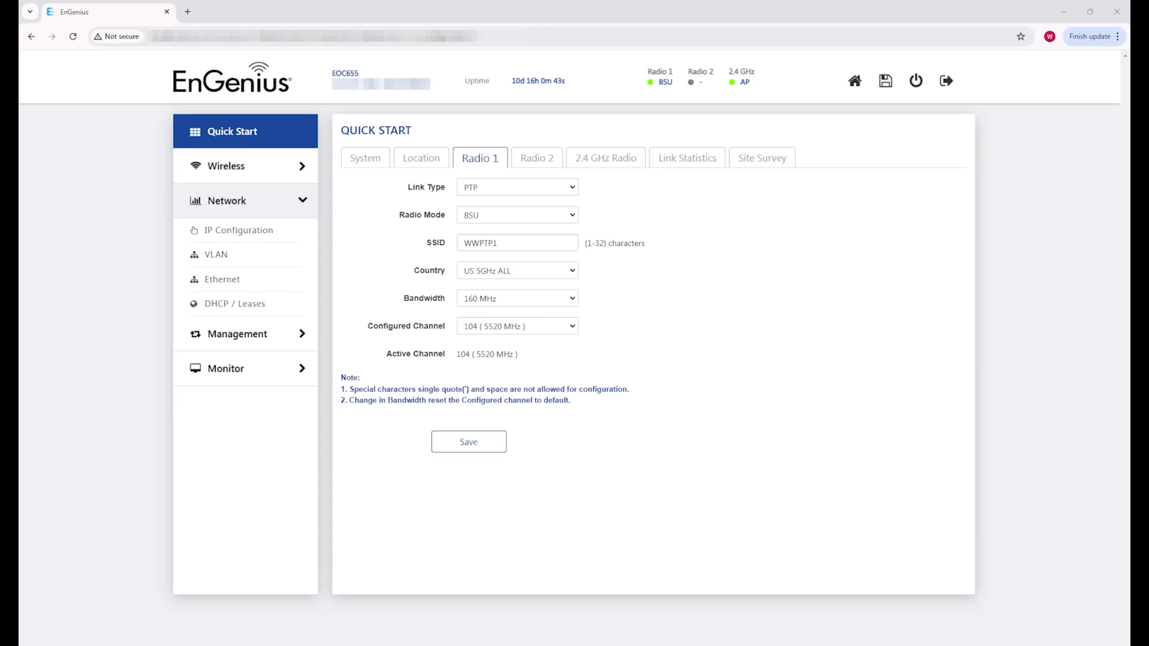
Expand the Monitor menu to list the monitoring pages
click(215, 447)
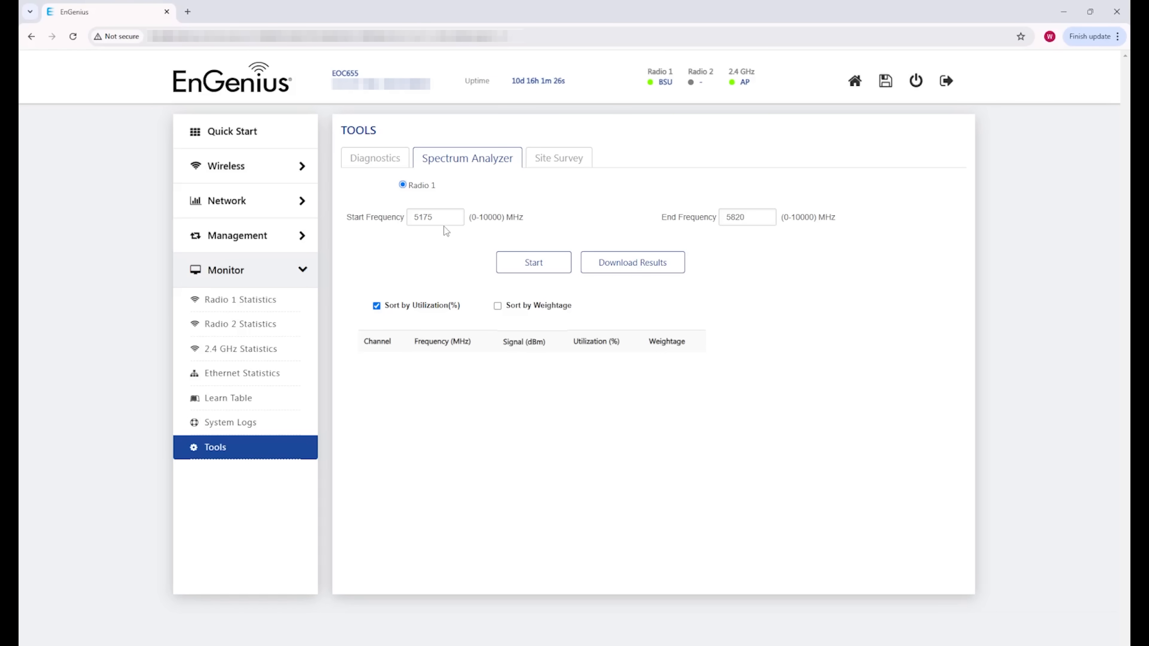
mouse_move(398, 229)
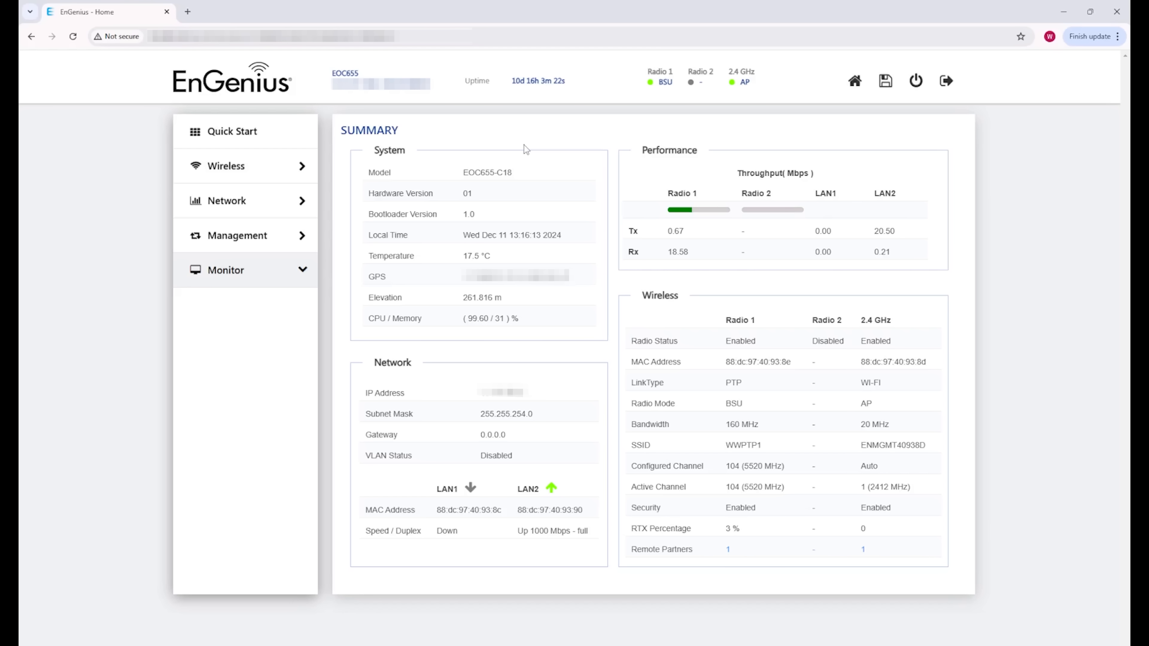
mouse_move(496, 150)
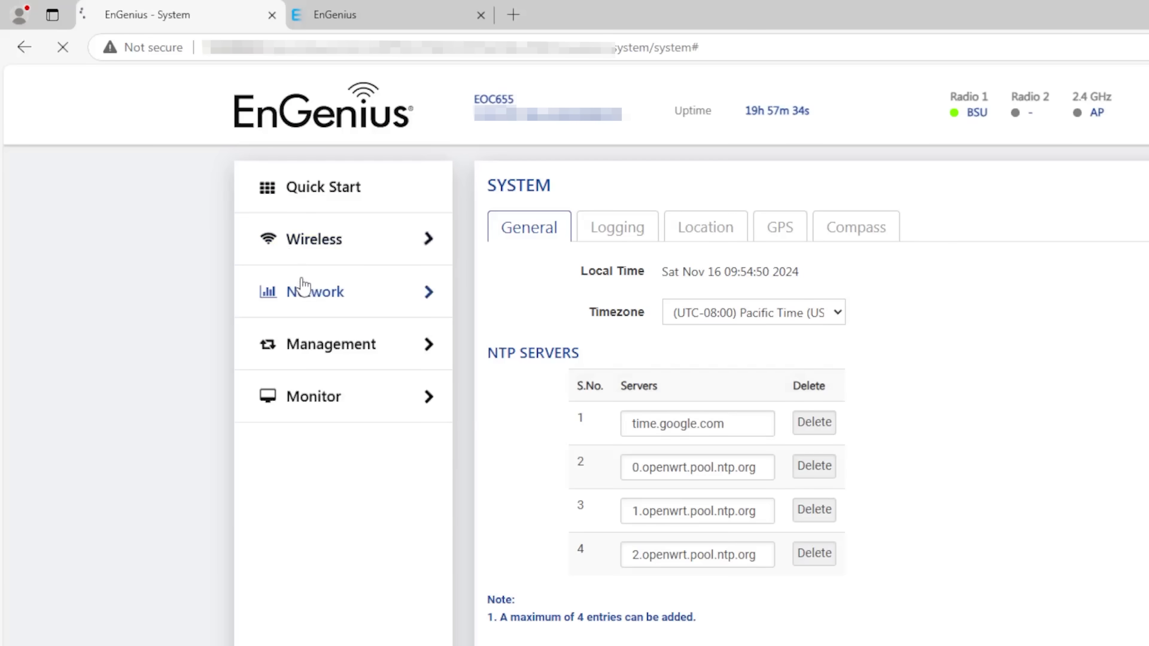
Change Radio 1 bandwidth from 160 MHz to 80 MHz in its full wireless configuration
click(315, 238)
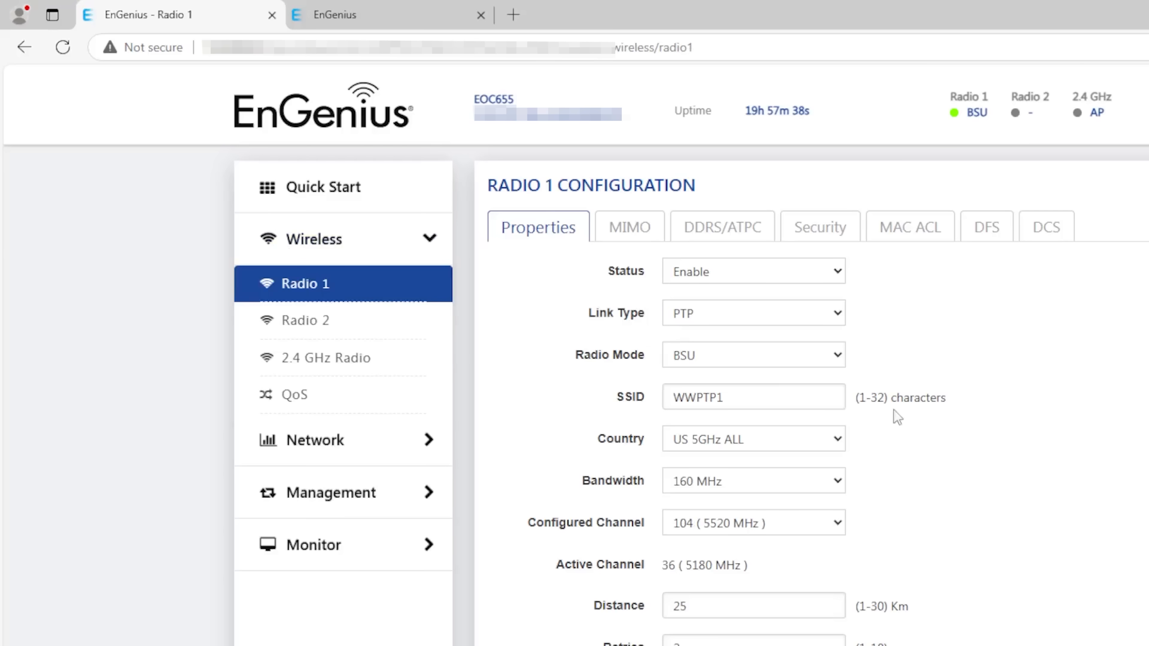
click(752, 481)
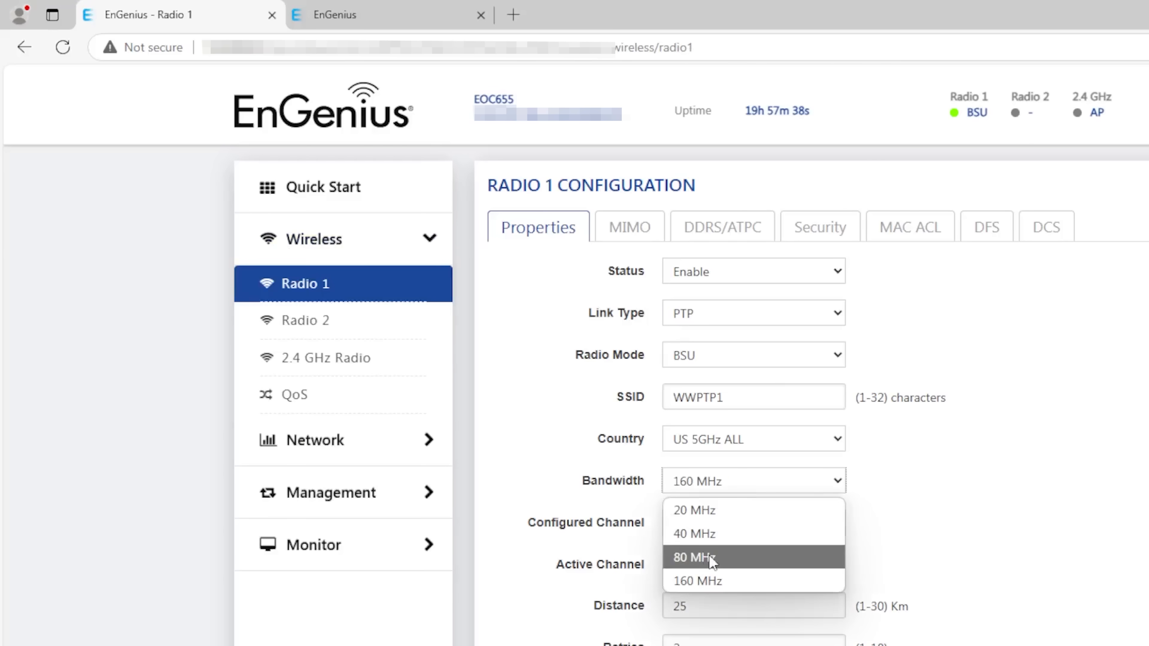
click(692, 557)
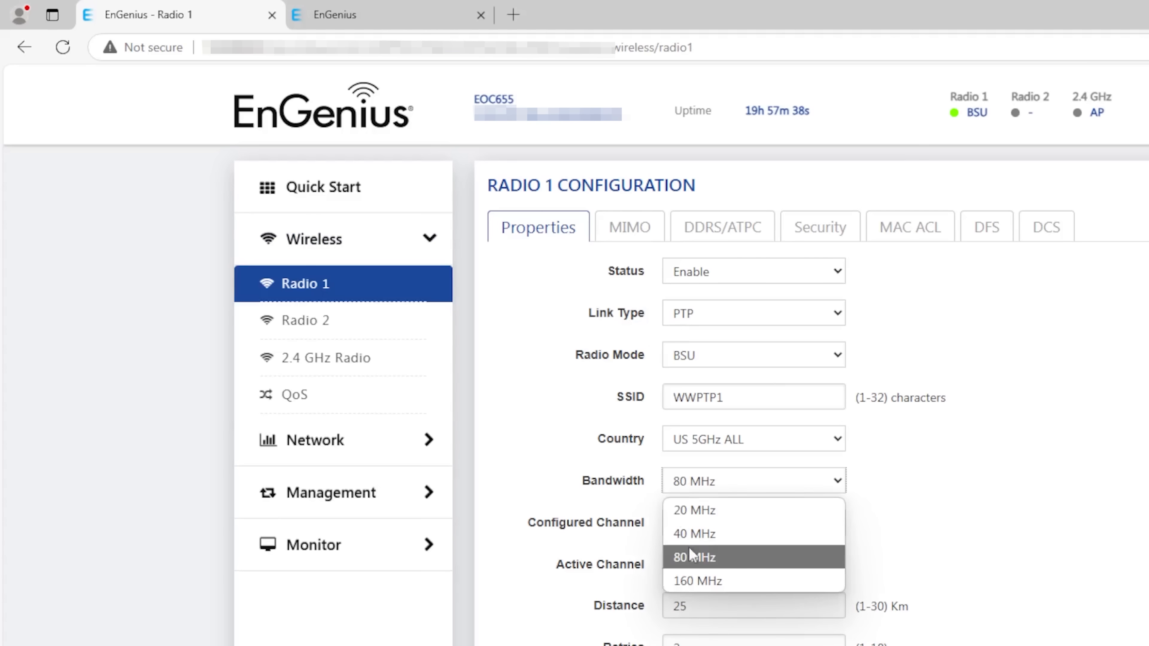
mouse_move(718, 580)
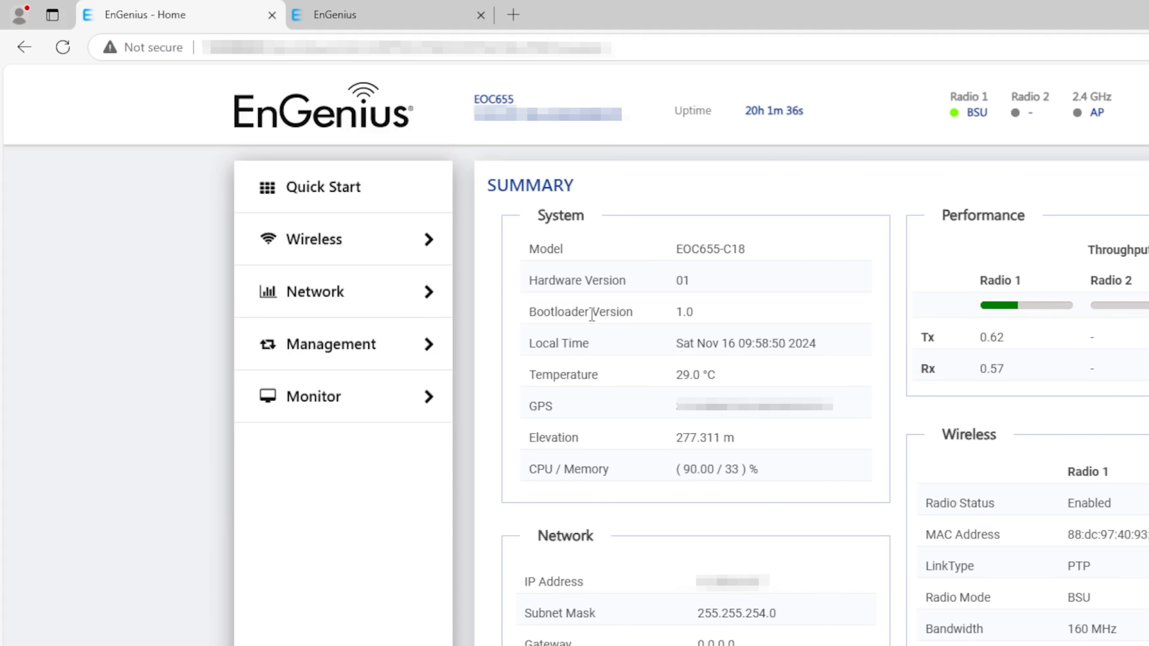
click(366, 14)
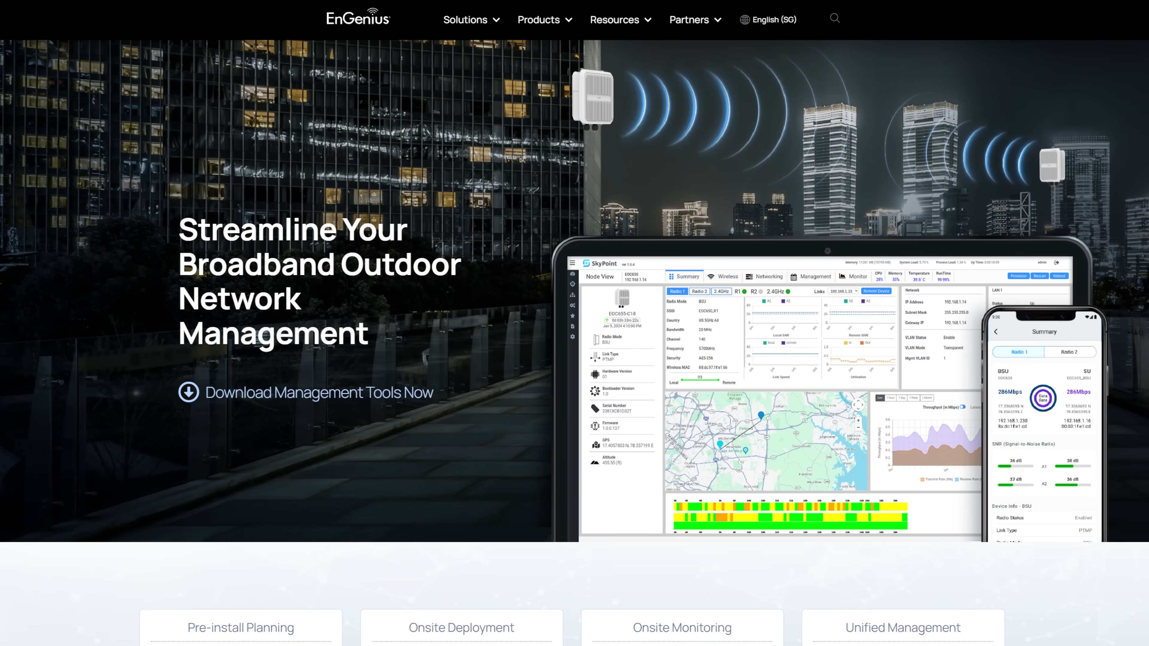
Scroll the management tools page past SkyLink, SkyConnect and SkyLocator to the SkyPoint download section
scroll(down, 3)
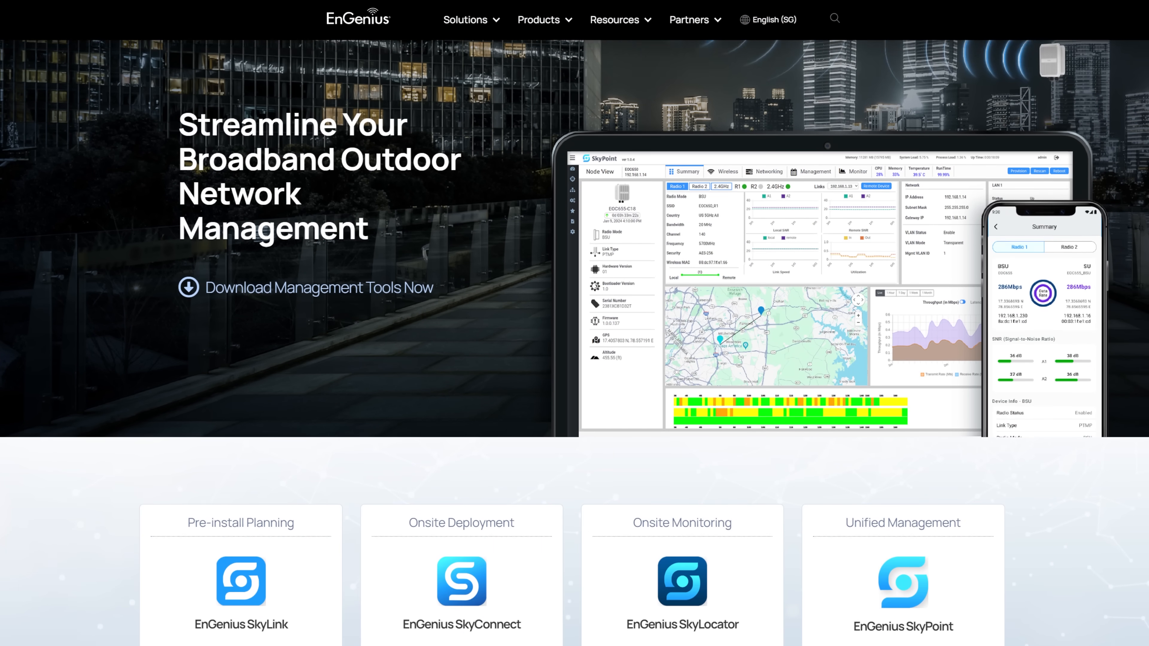
scroll(down, 3)
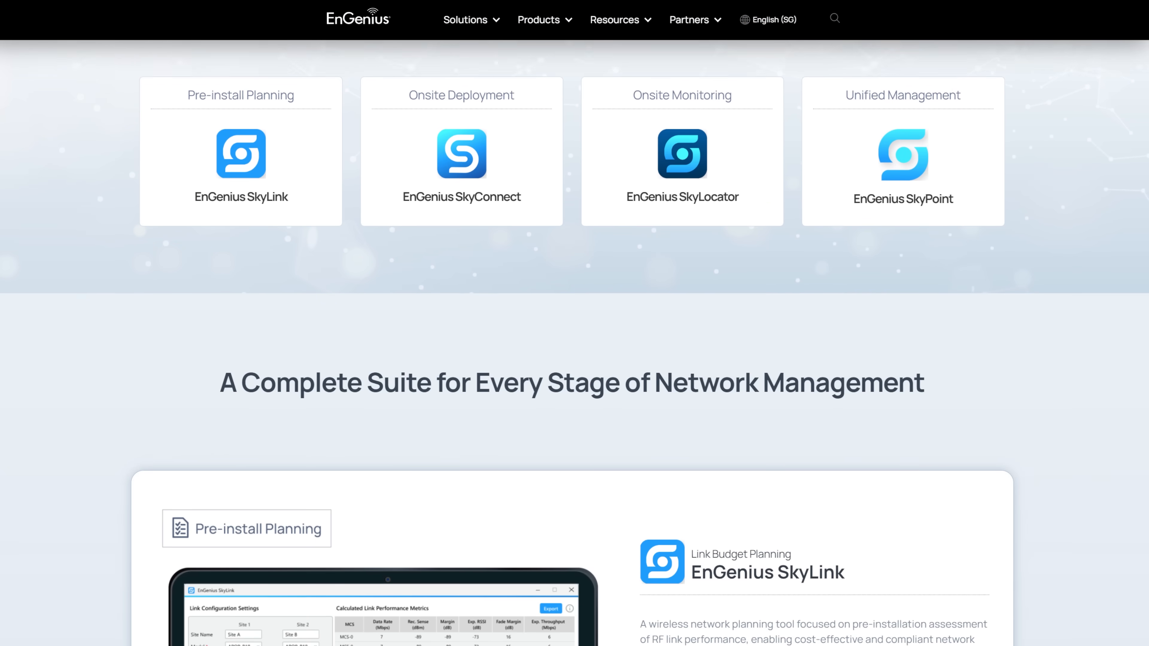
scroll(down, 3)
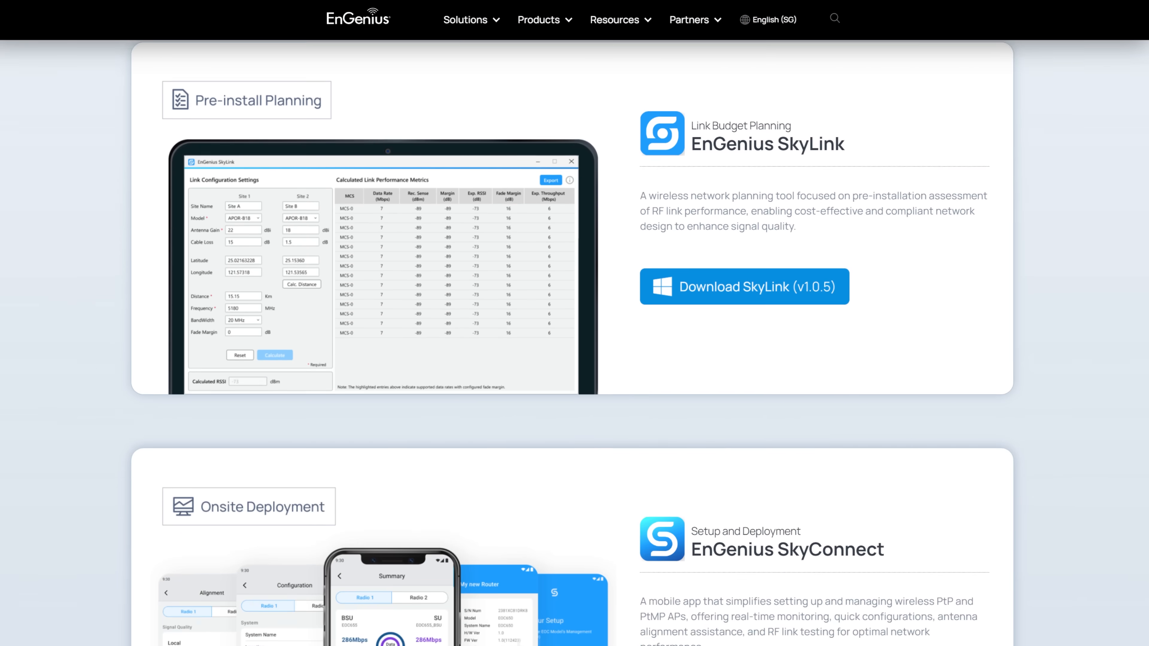
scroll(down, 3)
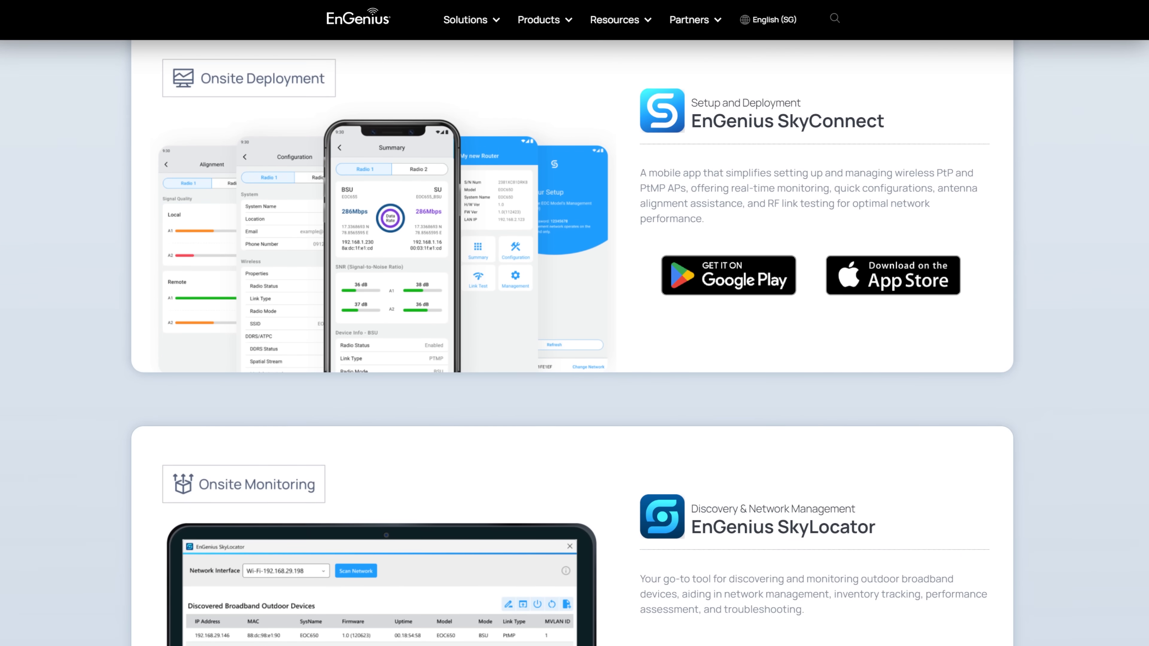
scroll(down, 3)
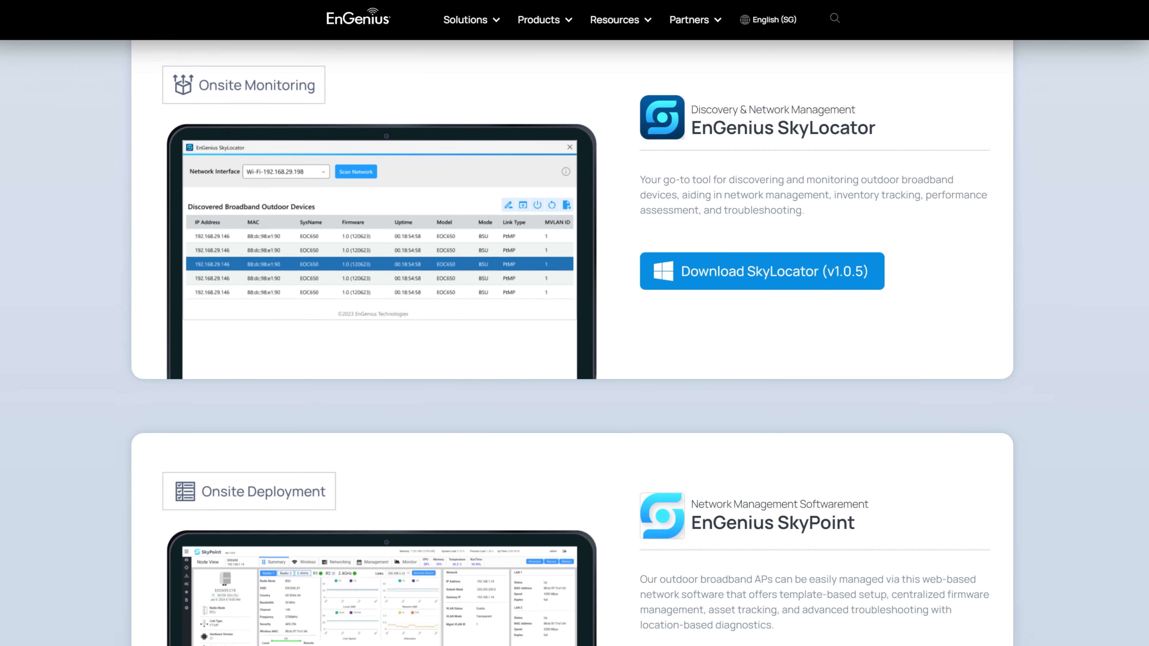
scroll(down, 3)
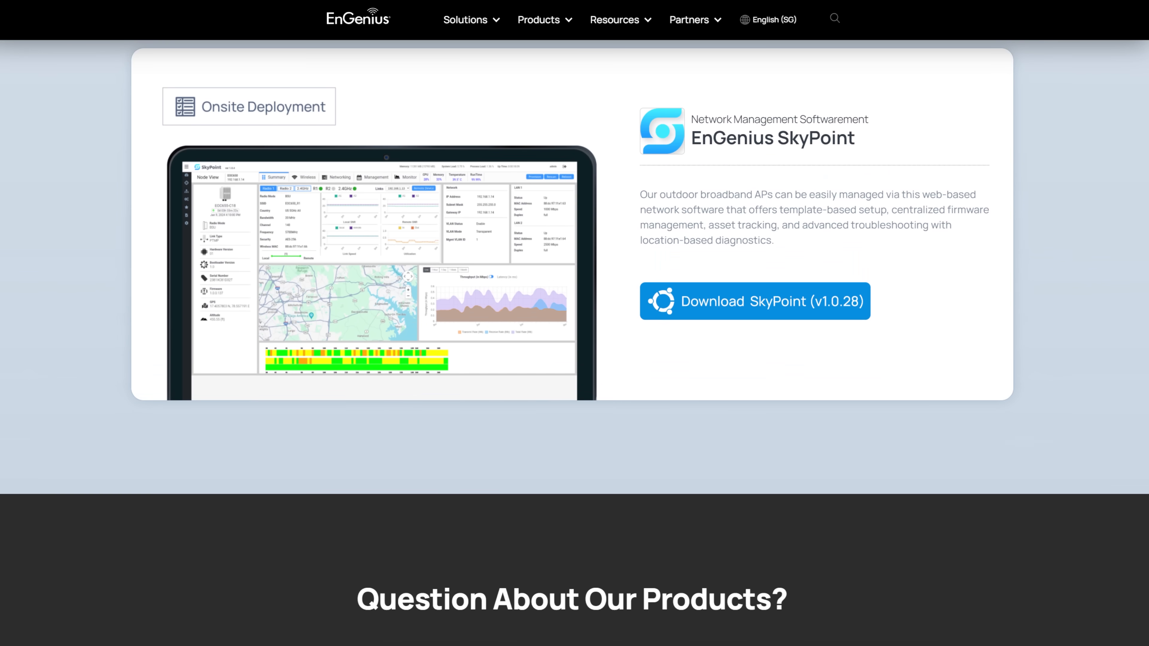